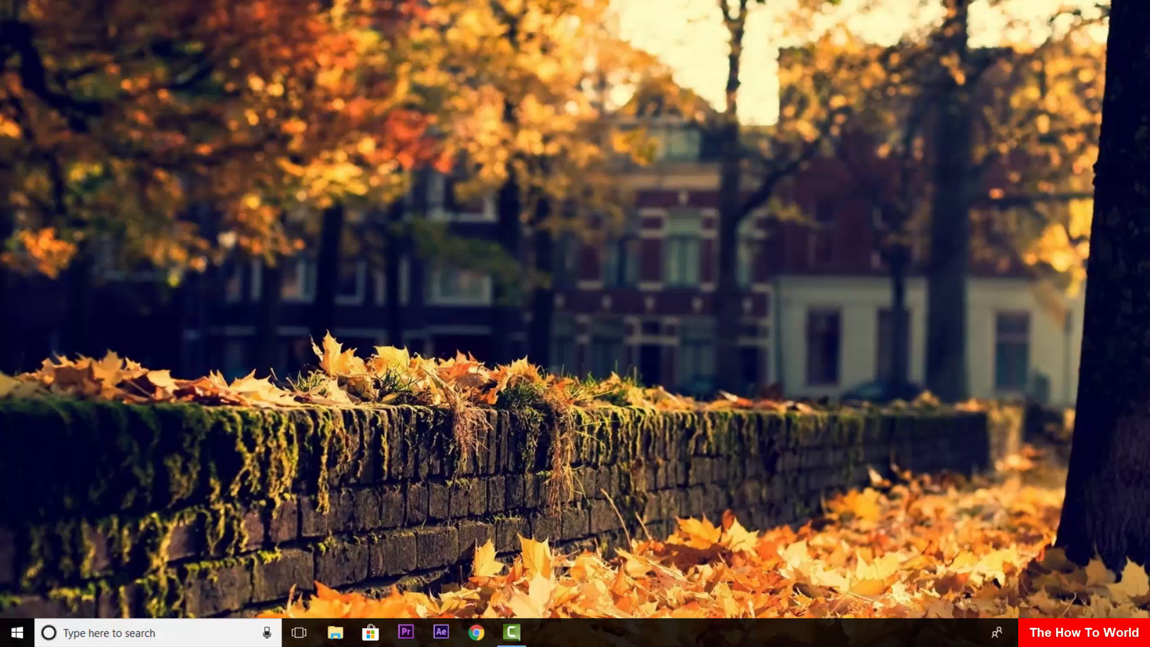
Bring up the browser with The How to World Facebook page from the taskbar
left_click(476, 632)
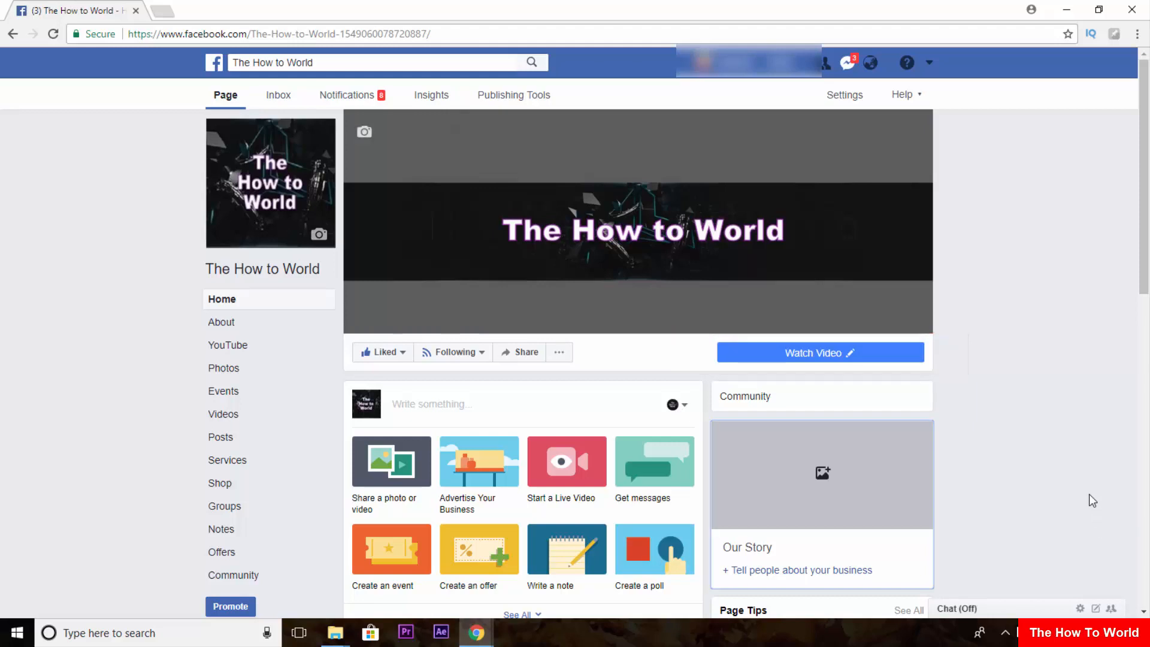
Go to the page's Settings and show the Edit Page section listing the Standard template
left_click(845, 95)
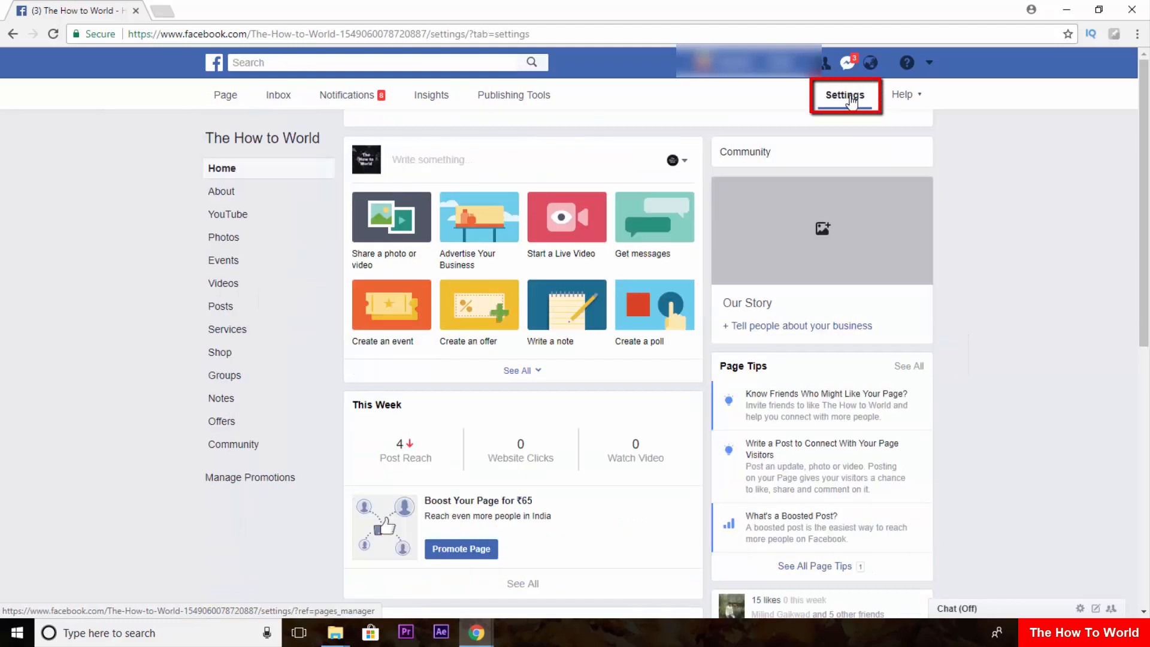
left_click(845, 94)
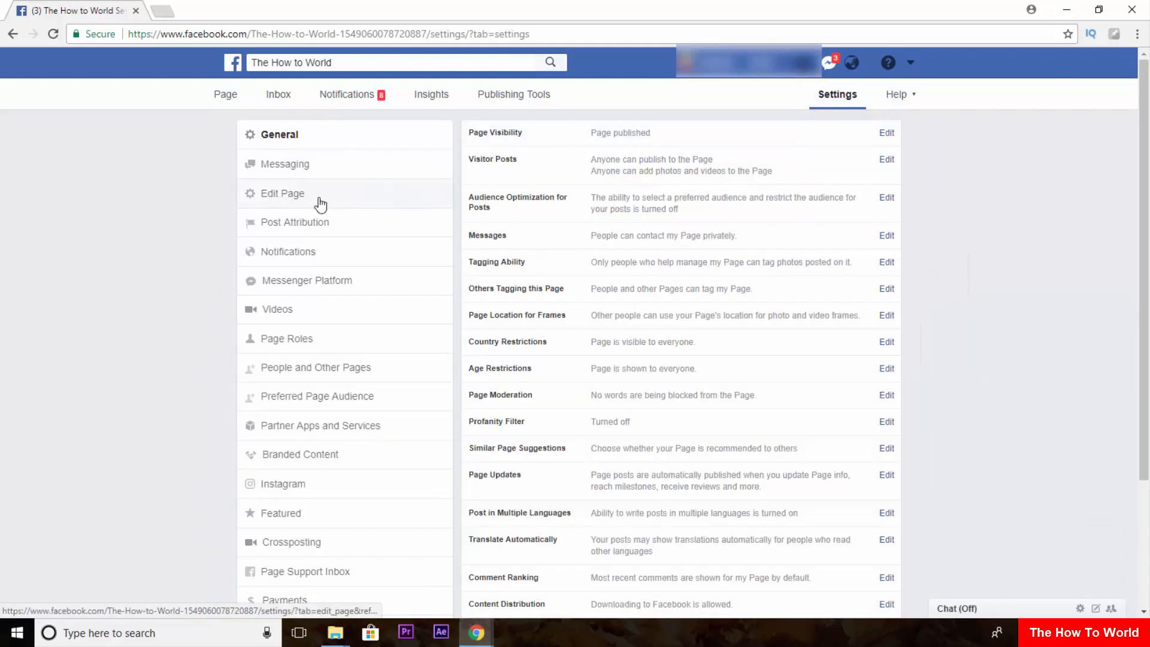
left_click(283, 193)
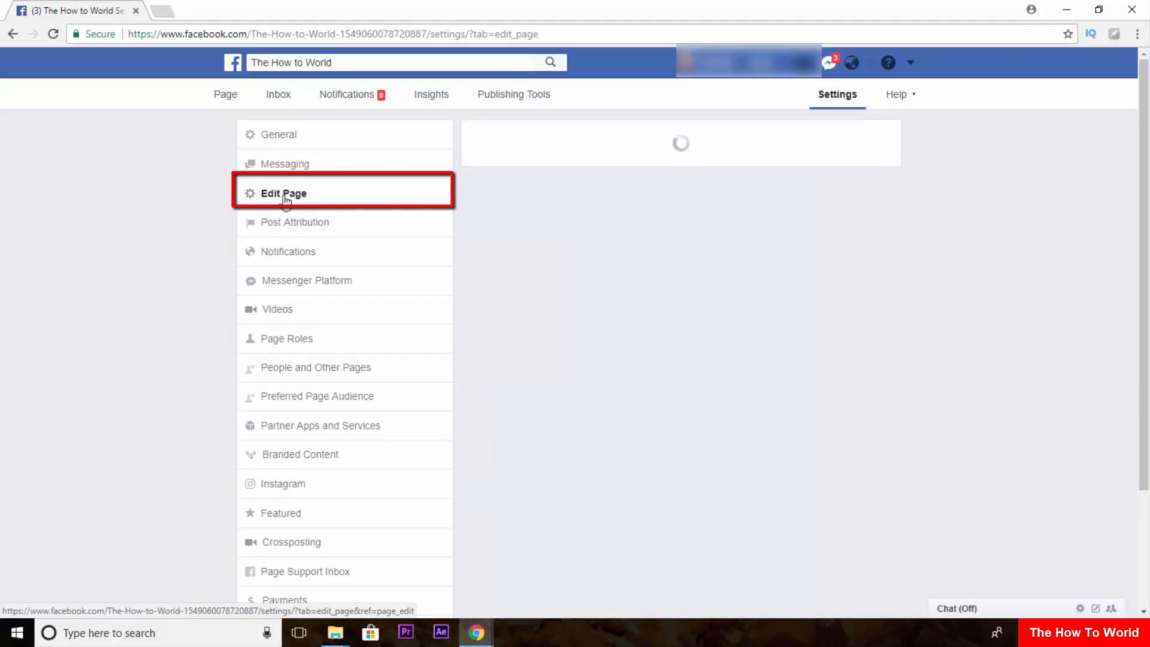
left_click(284, 193)
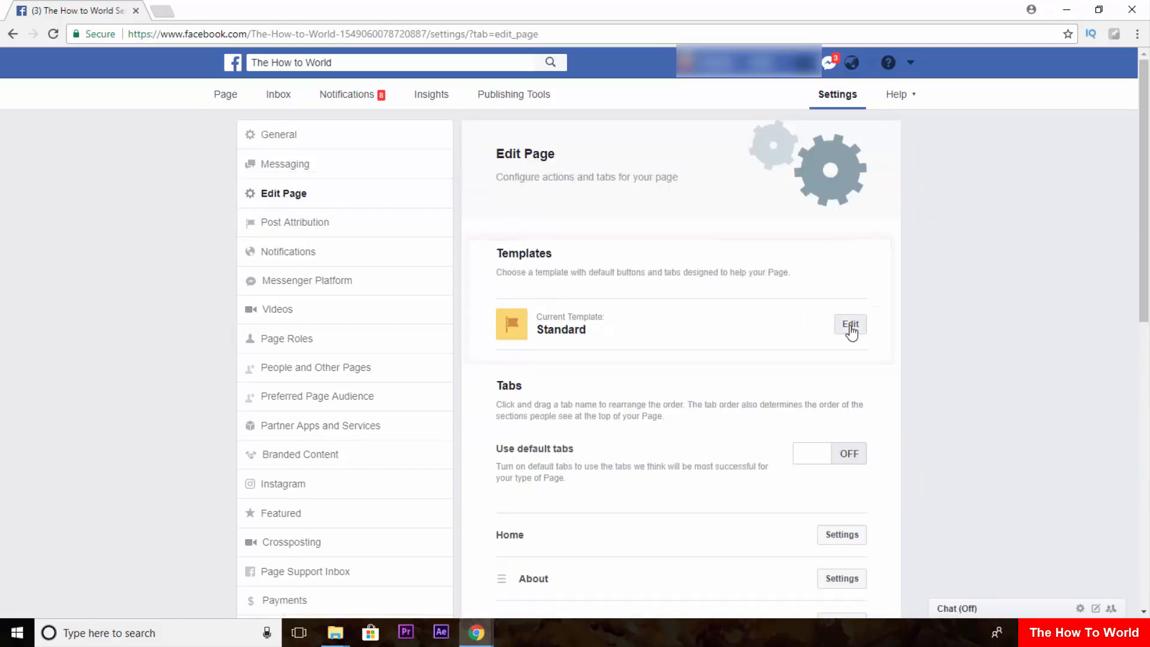
Edit the current template and view the Video Creator template's details
left_click(851, 325)
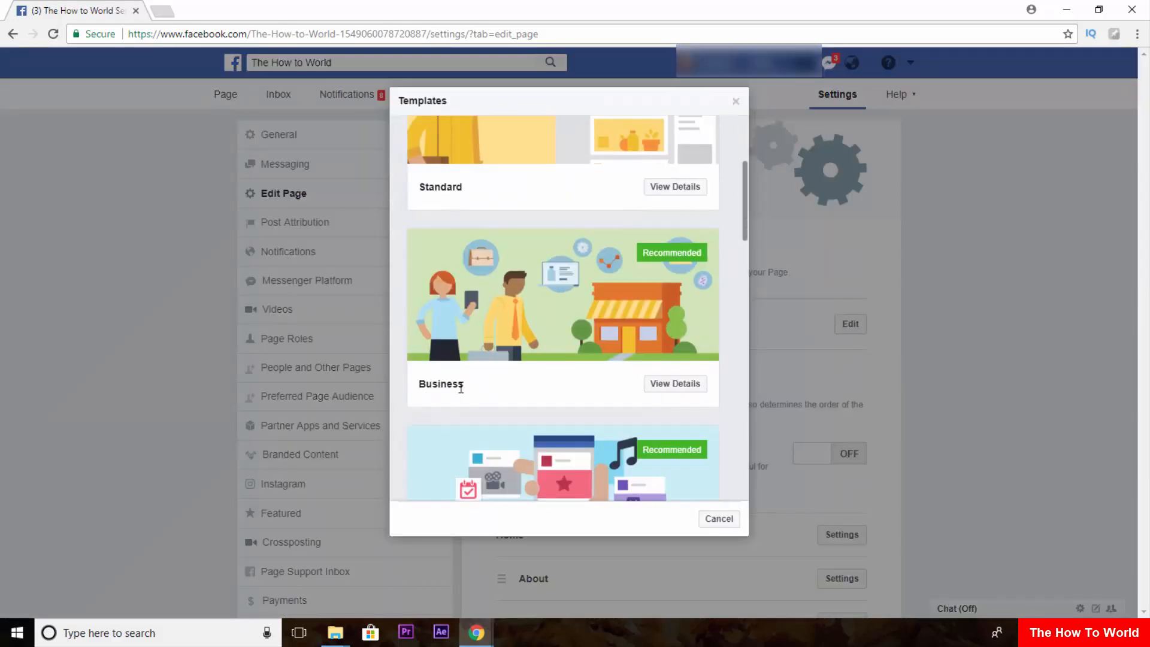
scroll("down", 3)
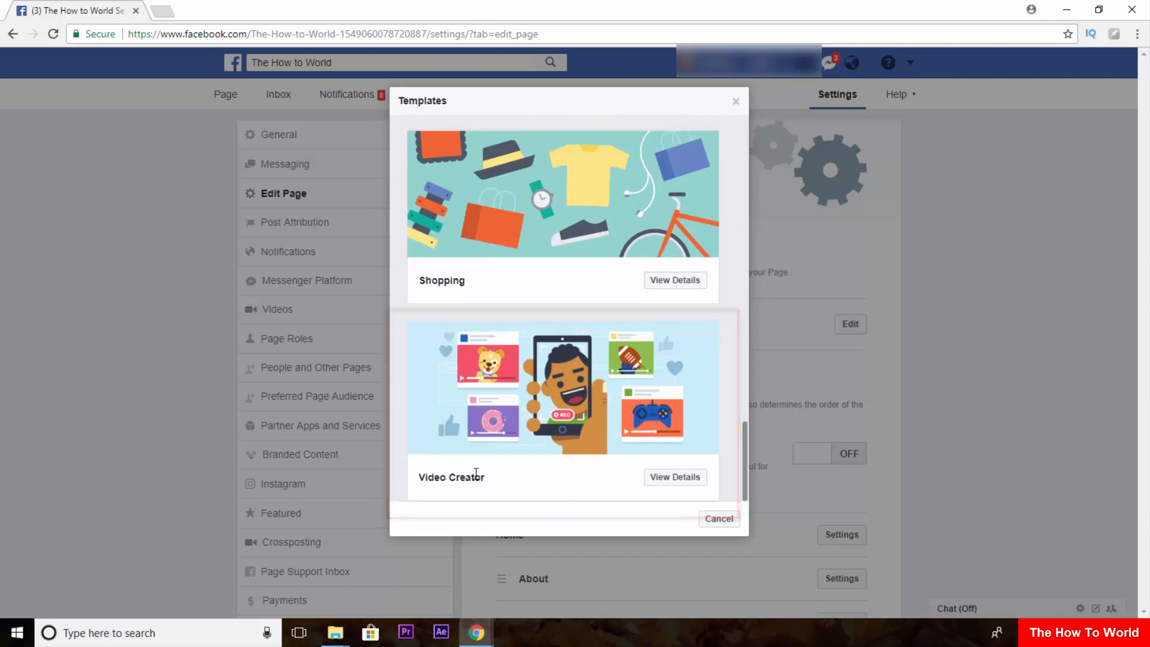
left_click(674, 477)
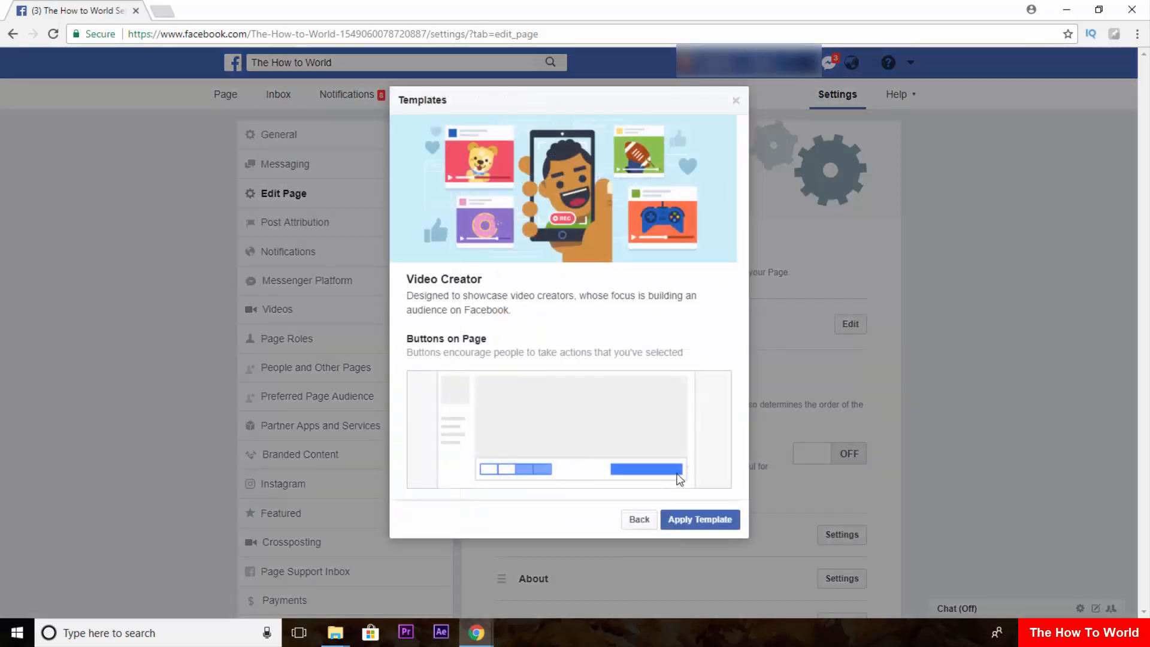
Apply the Video Creator template and return to the page itself
left_click(698, 518)
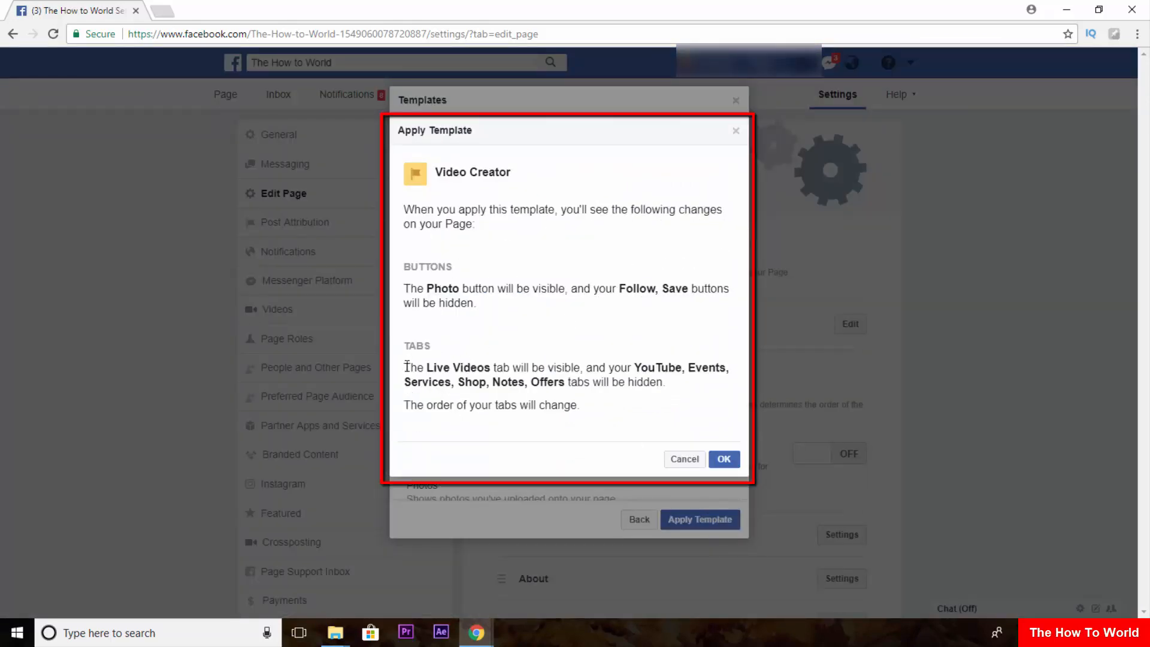
mouse_move(743, 380)
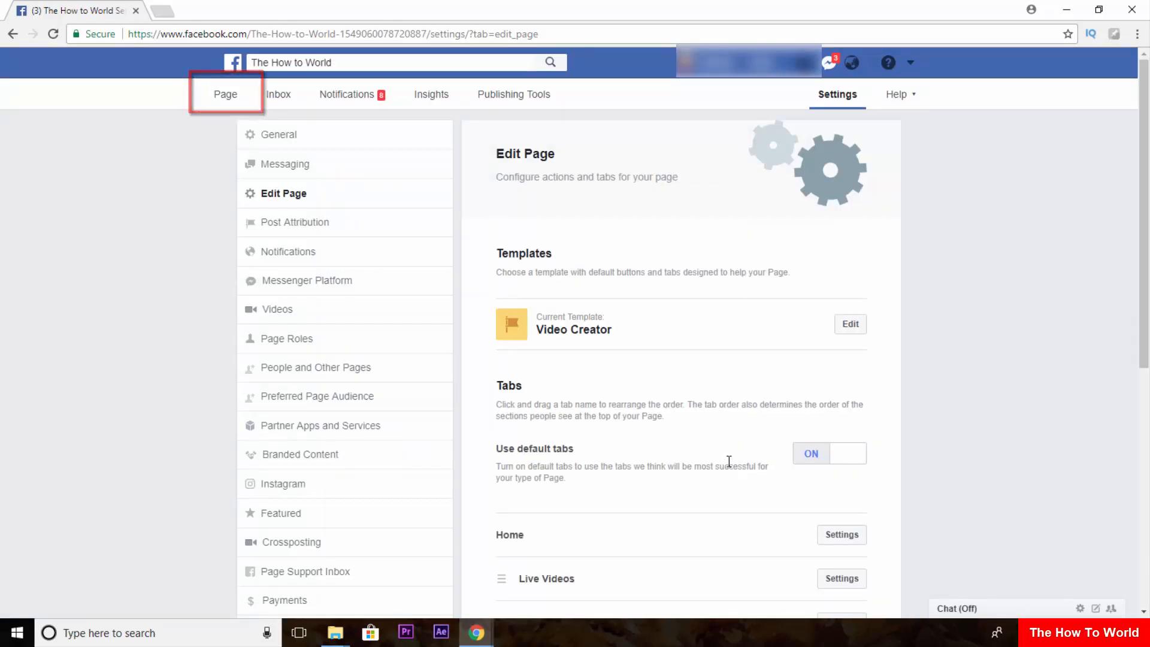
left_click(225, 94)
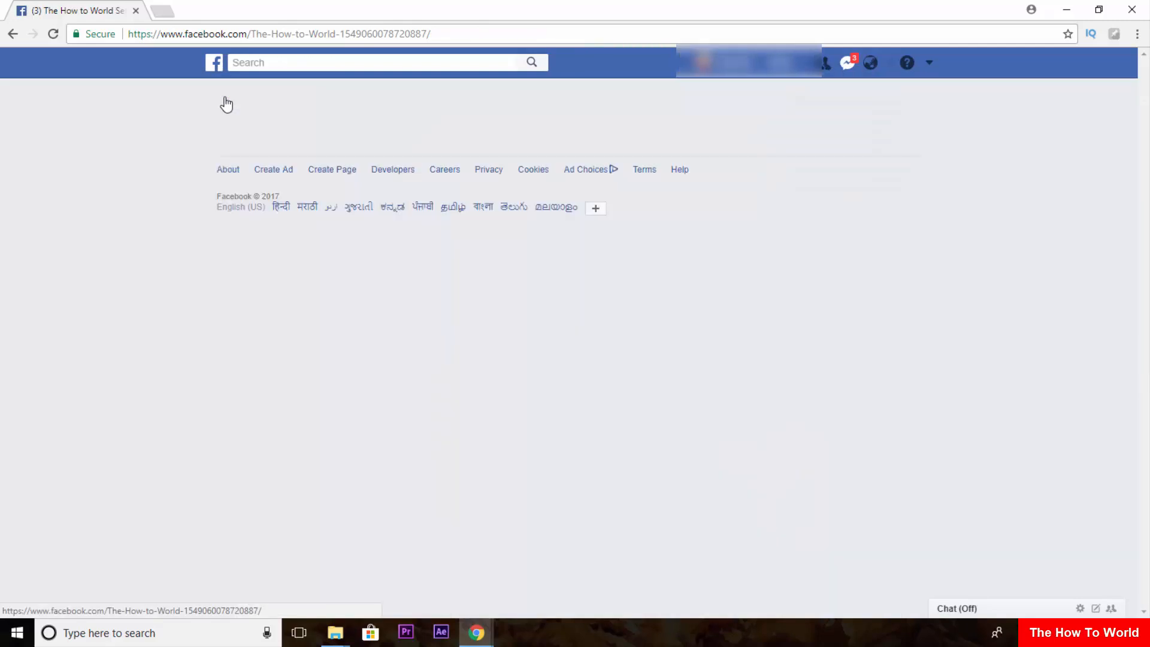